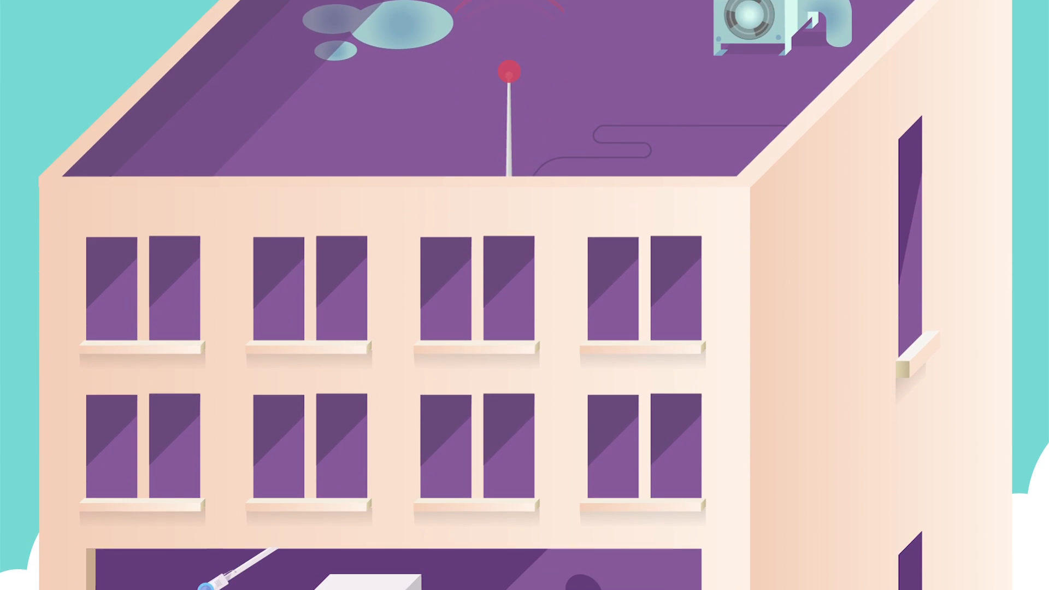
scroll("down", 3)
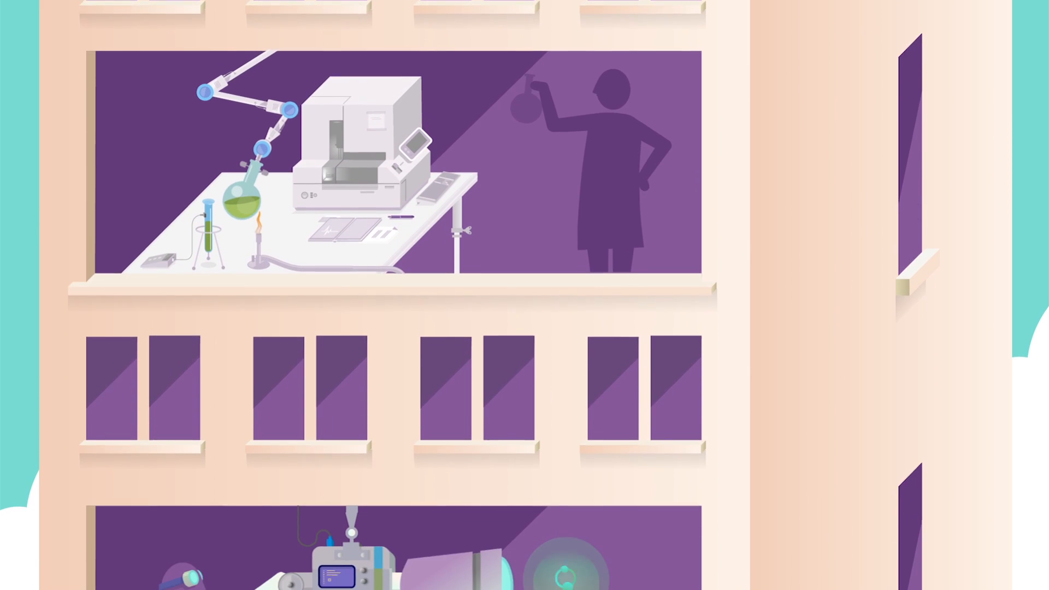
scroll("down", 3)
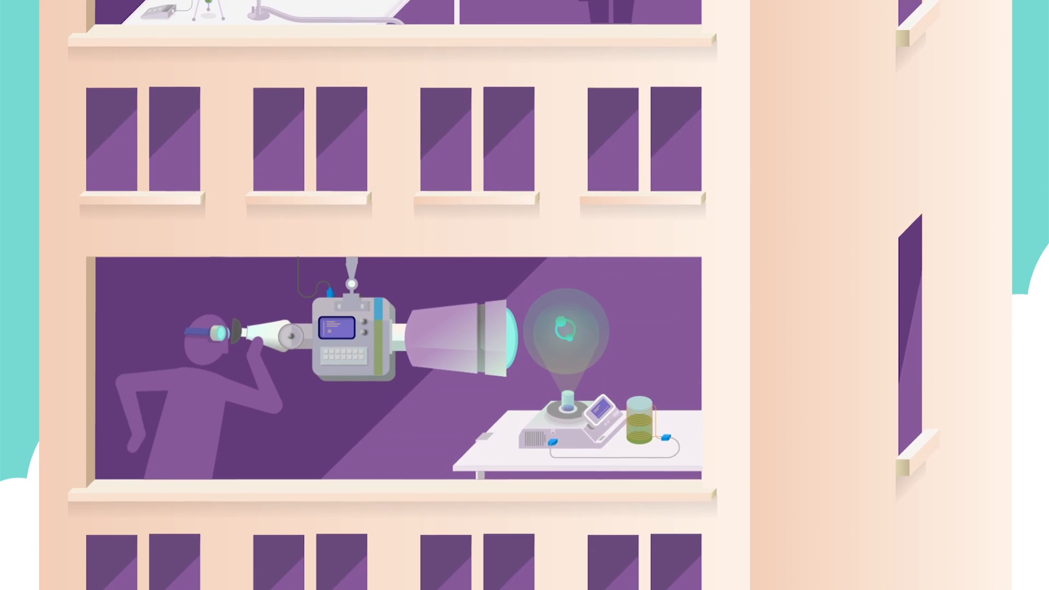